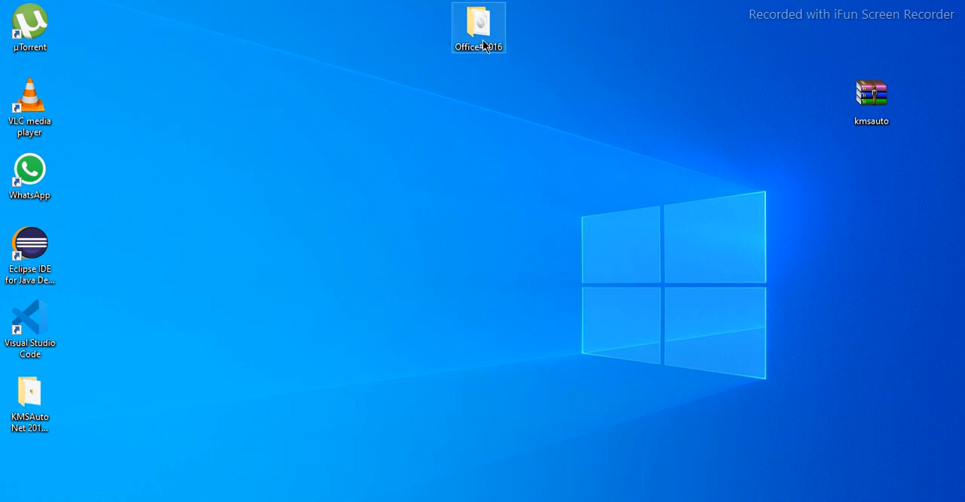
Mount the Office 2016 ISO from the Office#2016 folder and run O16Setup
double_click(478, 27)
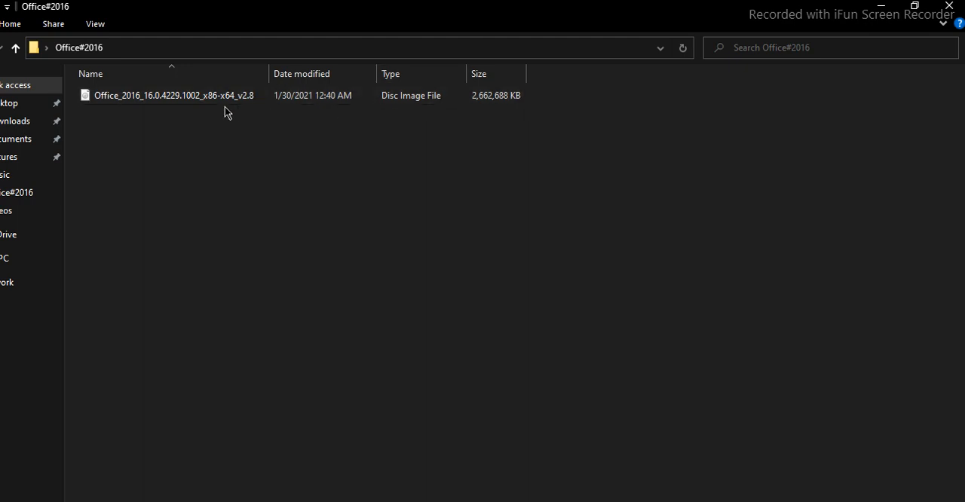
mouse_move(136, 95)
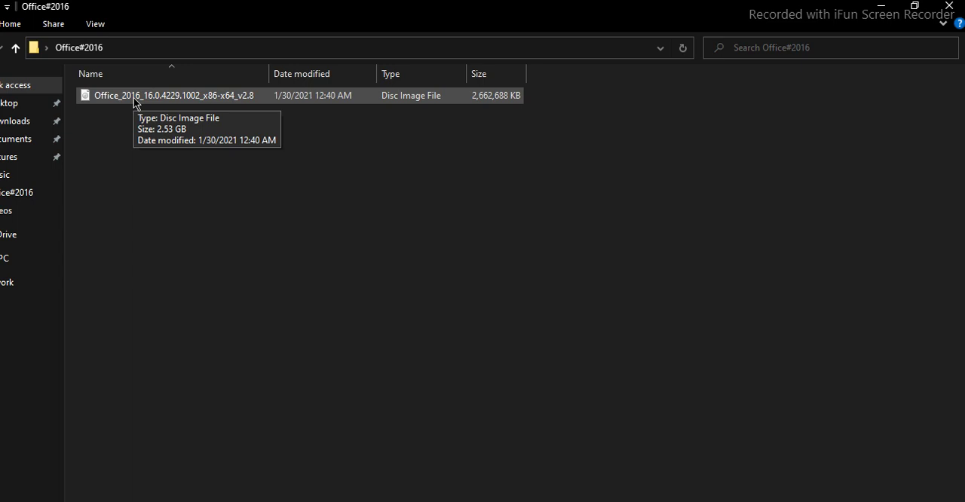
left_click(174, 95)
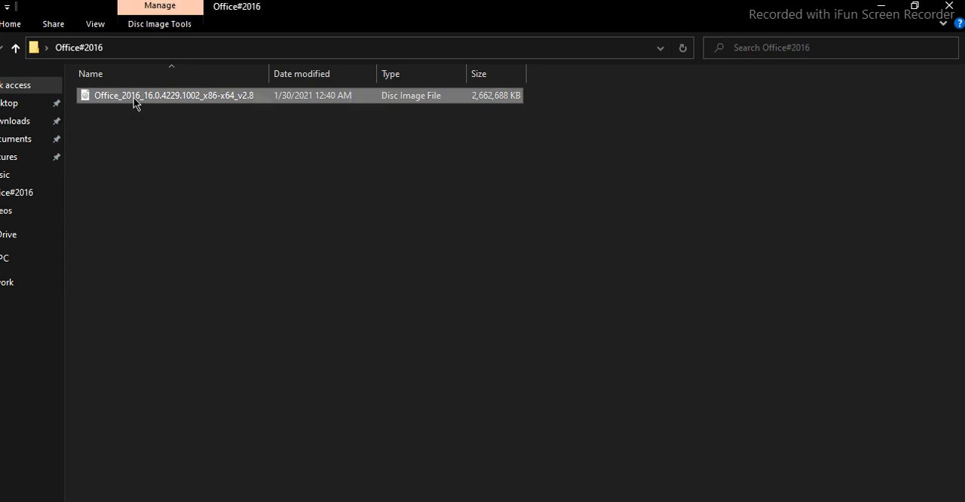
double_click(173, 95)
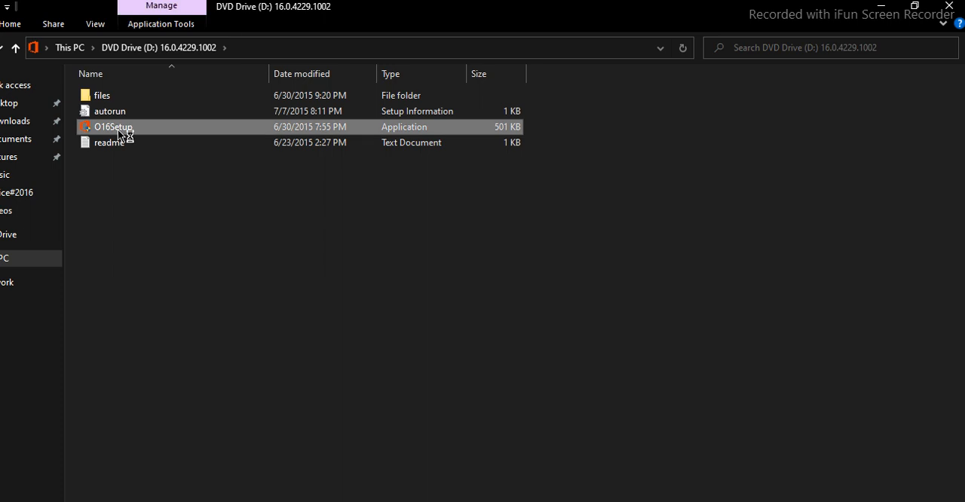
double_click(113, 127)
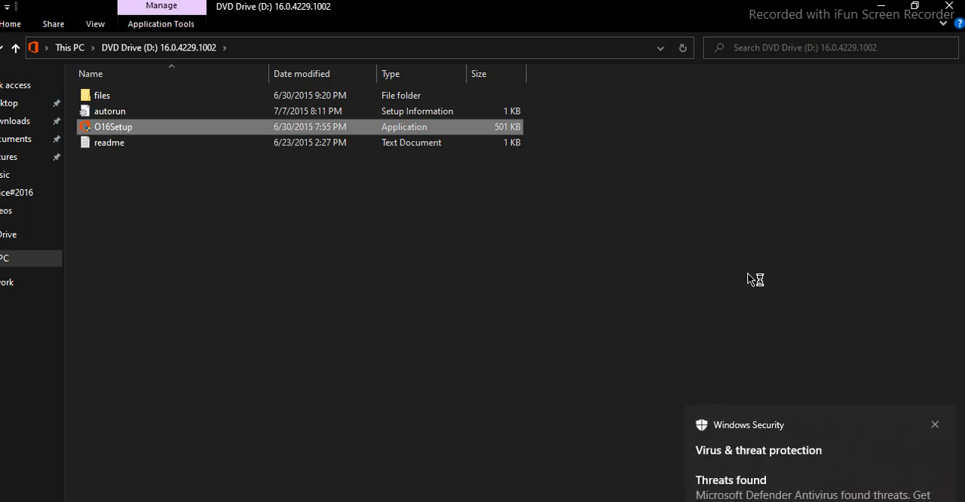
mouse_move(955, 17)
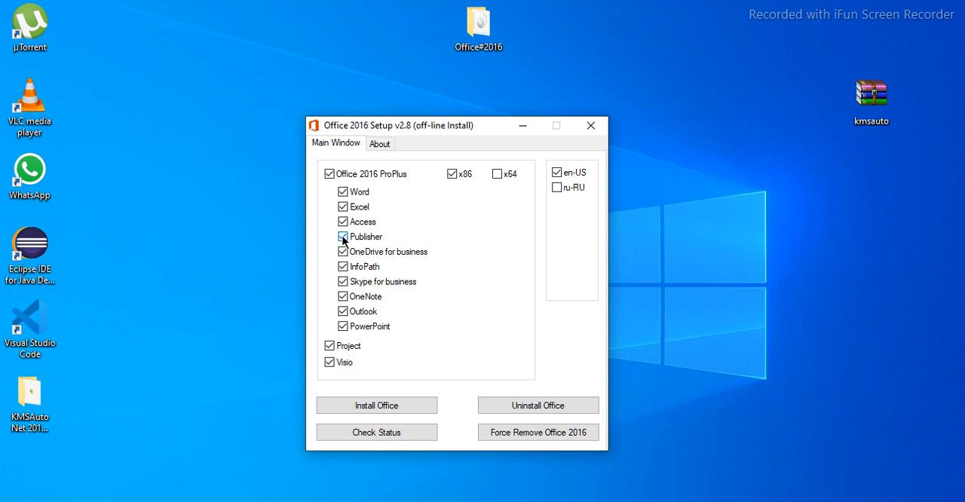
Exclude Publisher, InfoPath, Skype for business and OneNote, then start the Office install
left_click(342, 237)
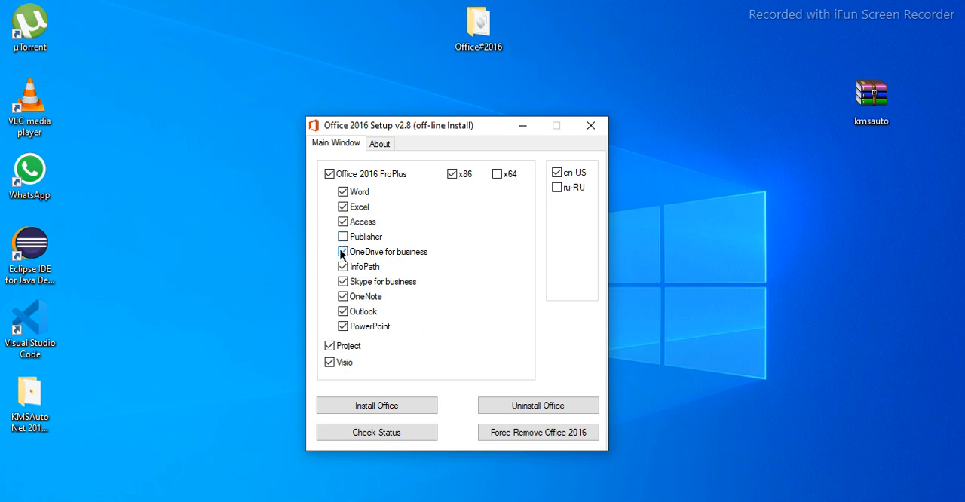
left_click(343, 251)
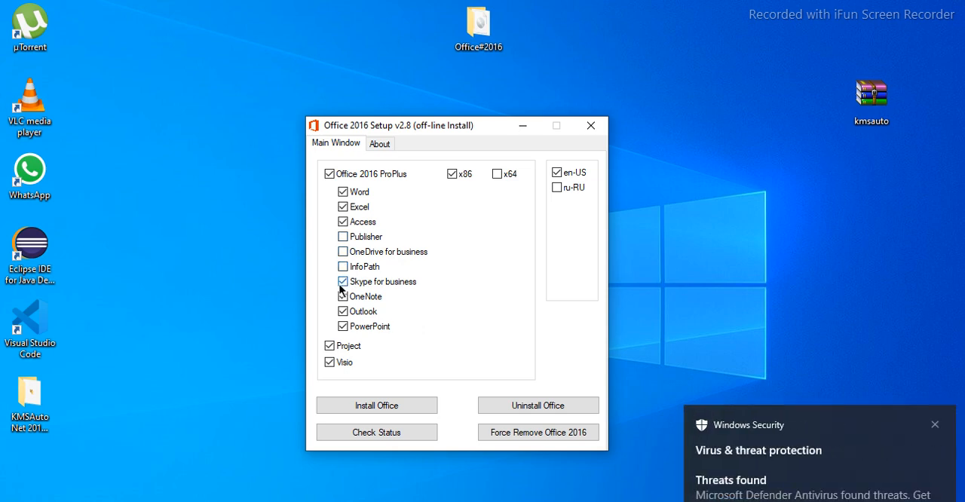
left_click(343, 281)
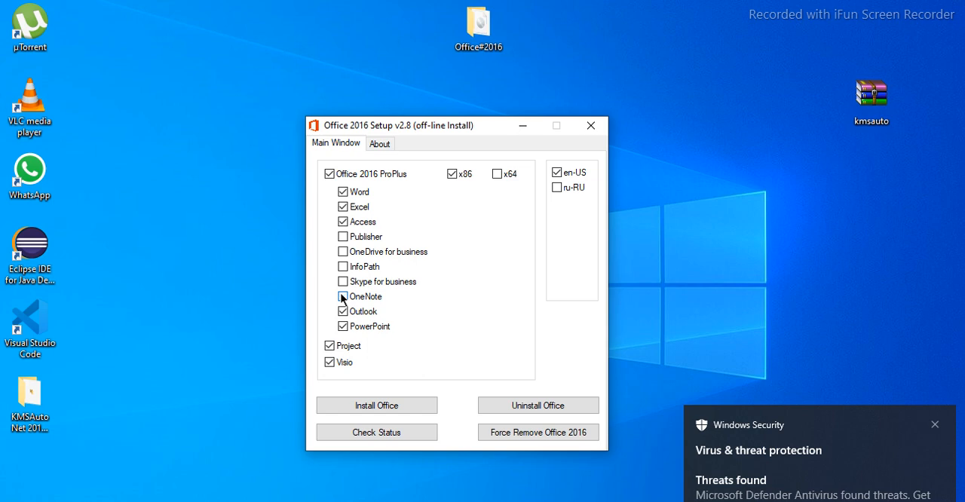
left_click(344, 311)
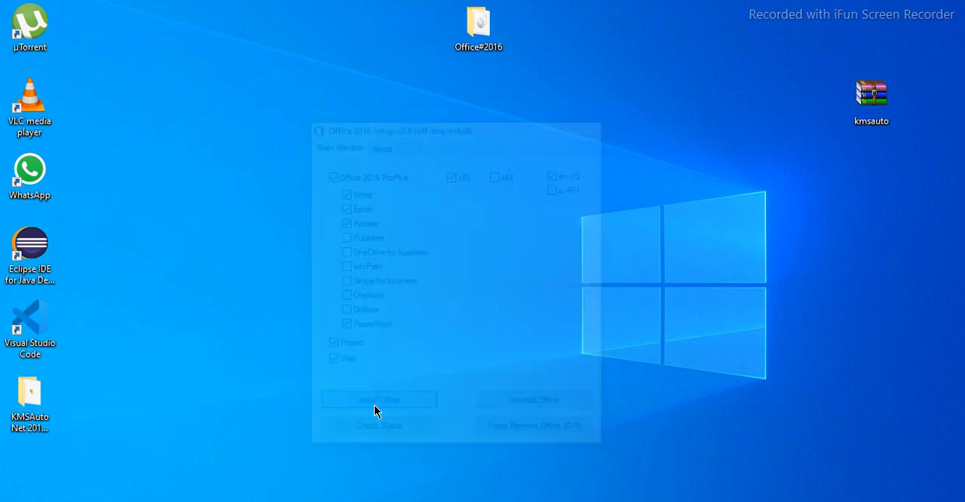
left_click(378, 398)
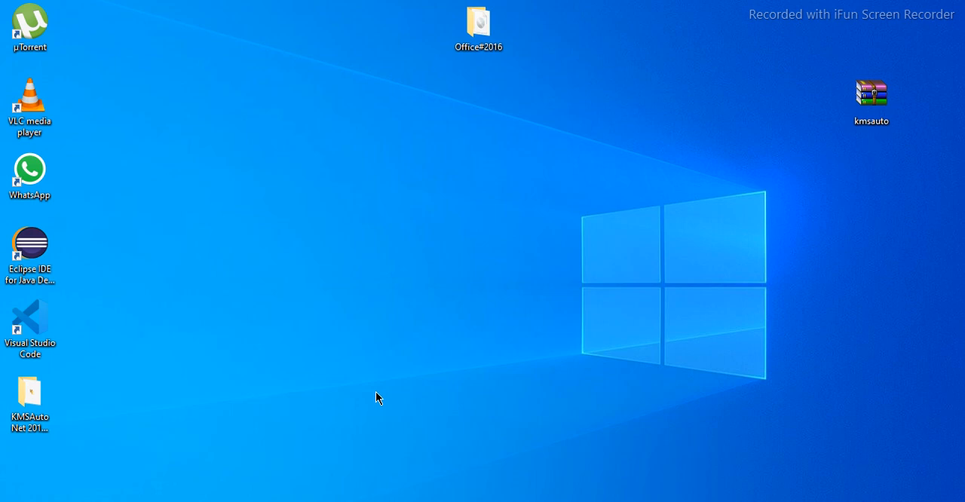
Switch off real-time protection under Virus & threat protection settings, then close Windows Security
double_click(478, 23)
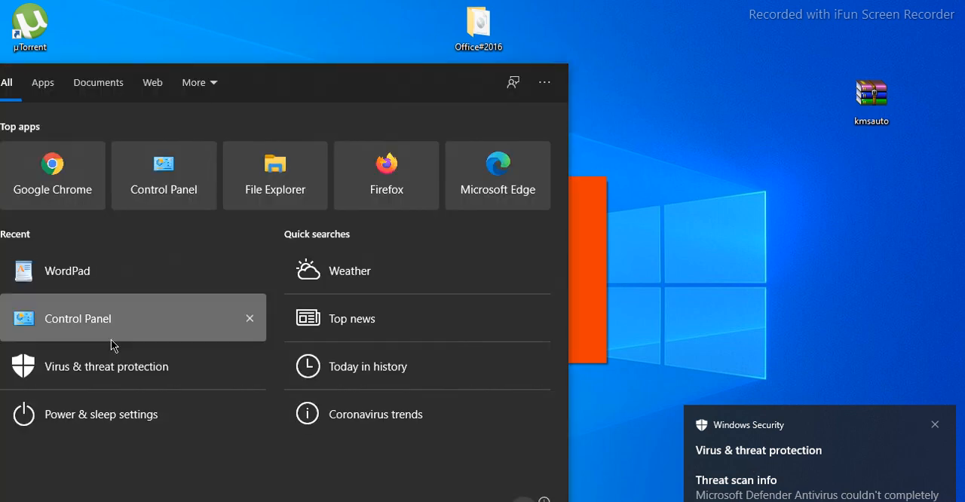
mouse_move(91, 370)
type("vi")
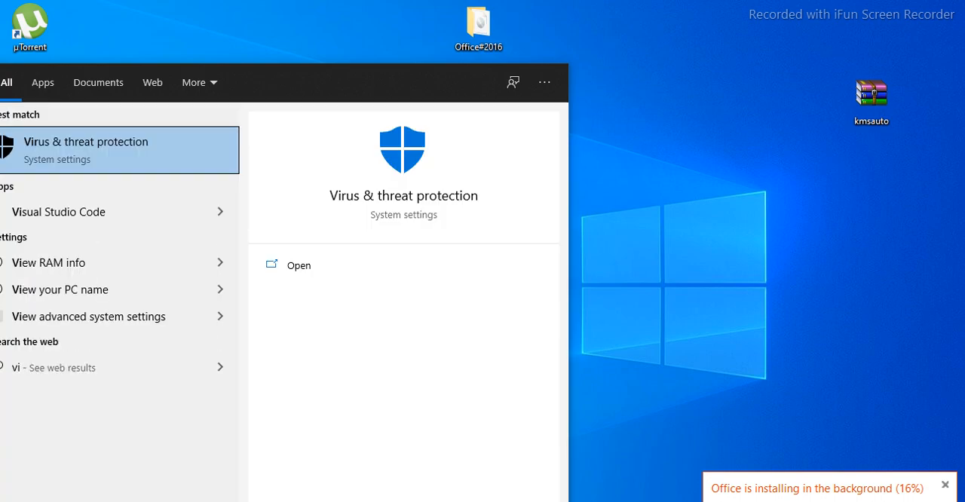
left_click(298, 265)
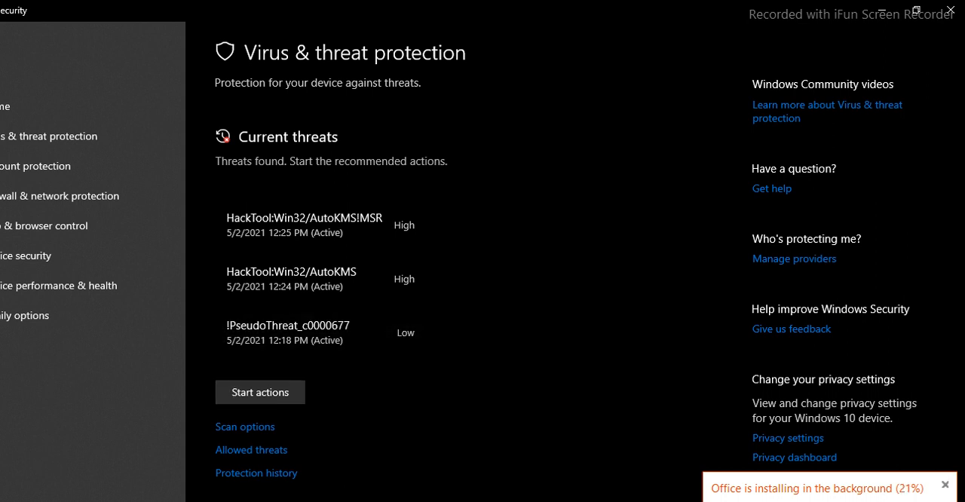
mouse_move(961, 205)
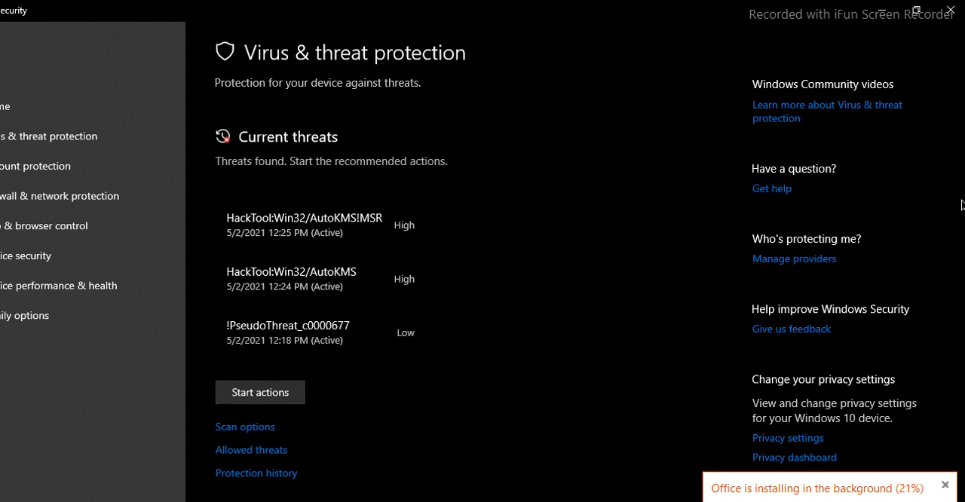
scroll("down", 3)
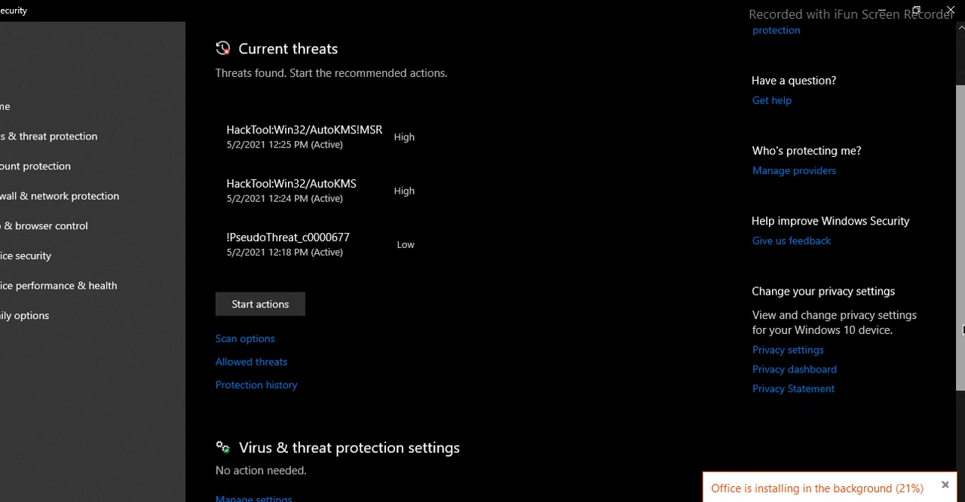
scroll("down", 3)
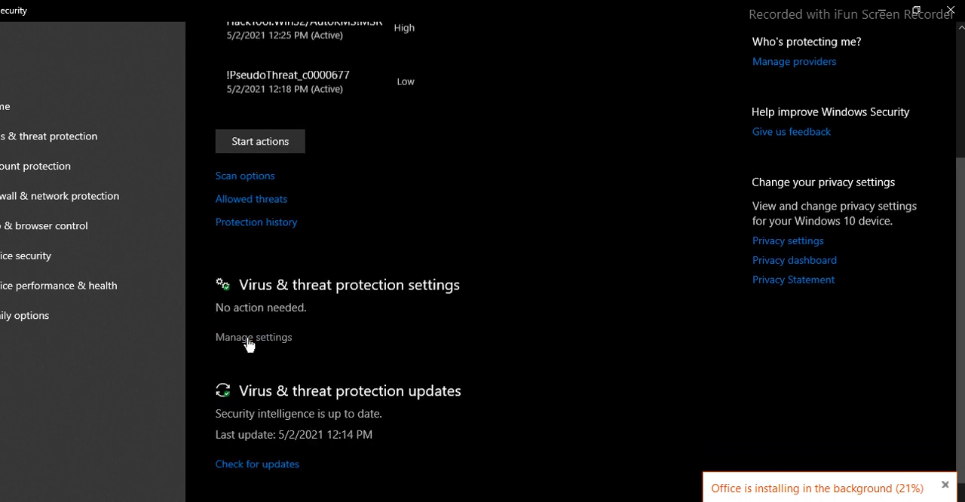
left_click(253, 337)
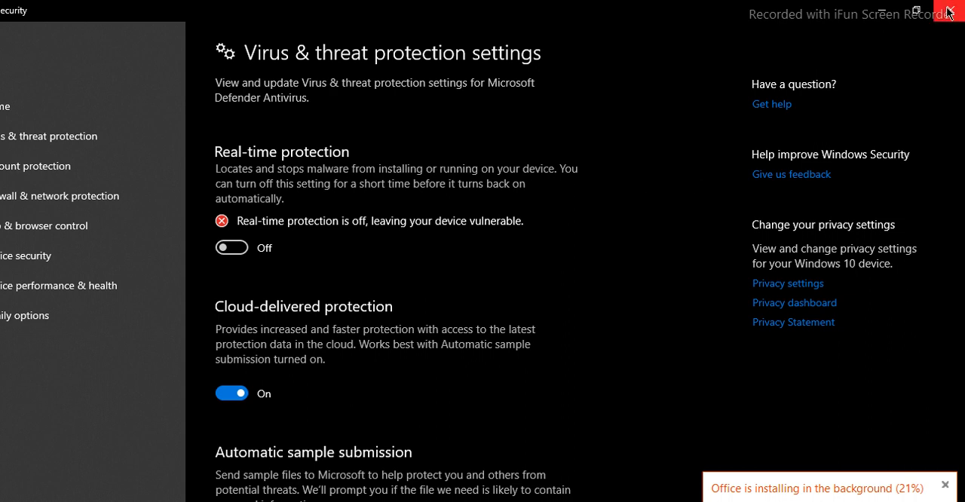
left_click(948, 11)
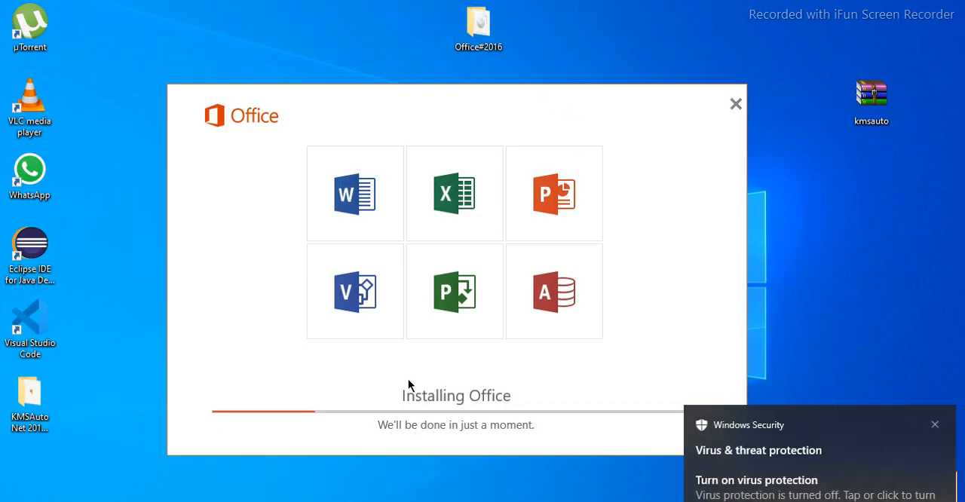
mouse_move(359, 400)
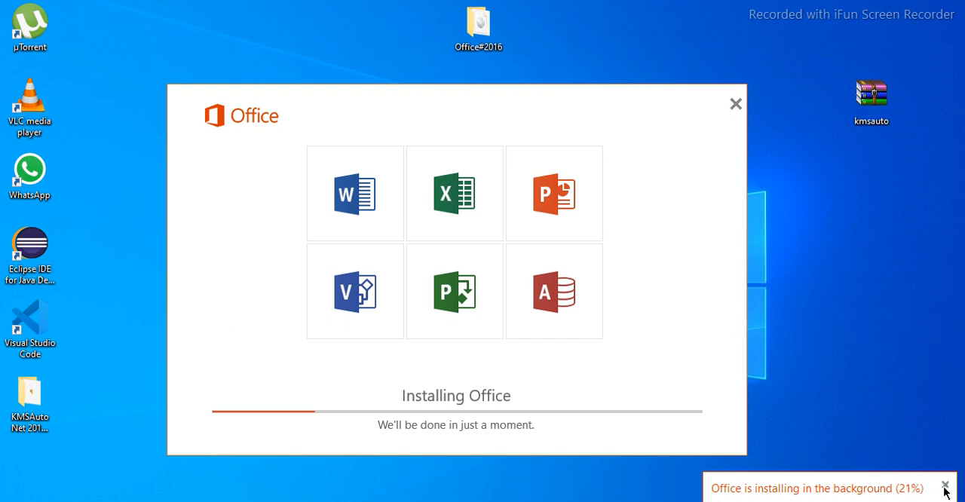
Dismiss the background-install notice and close the installer after 'You're all set'
left_click(945, 486)
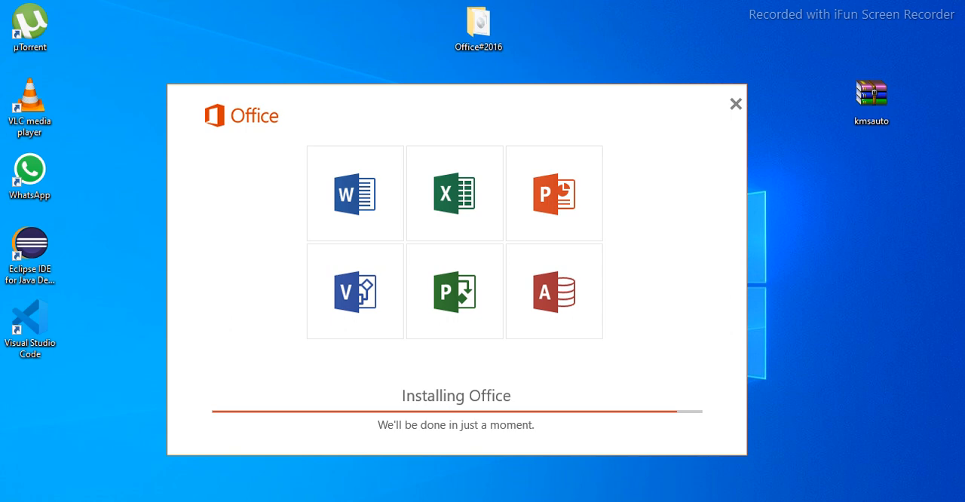
mouse_move(673, 435)
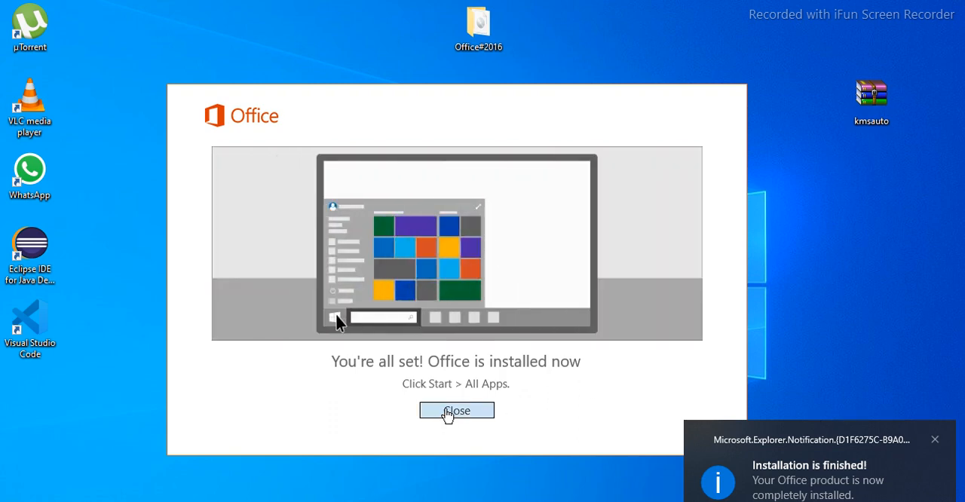
left_click(455, 410)
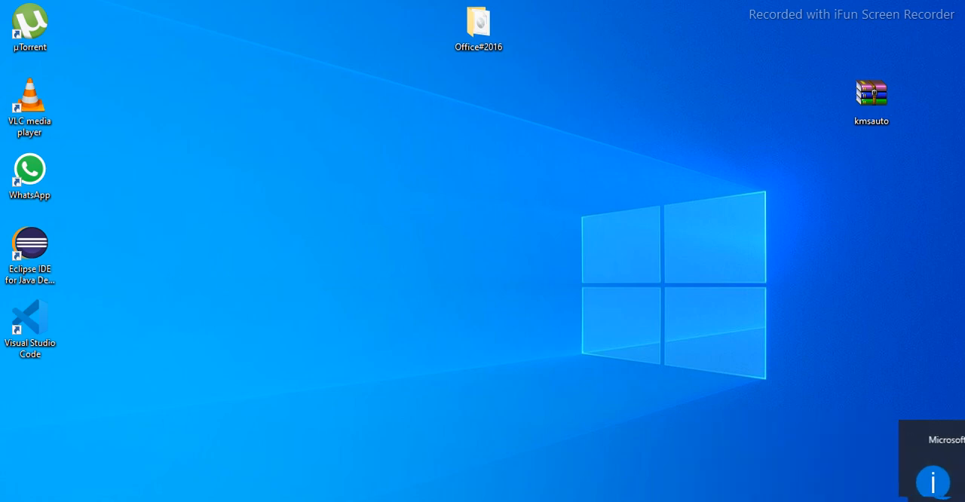
left_click(8, 498)
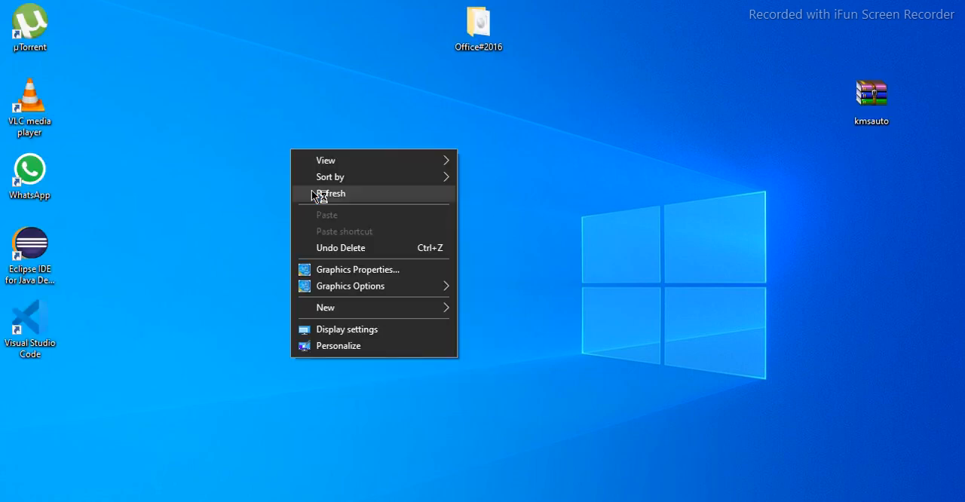
left_click(332, 193)
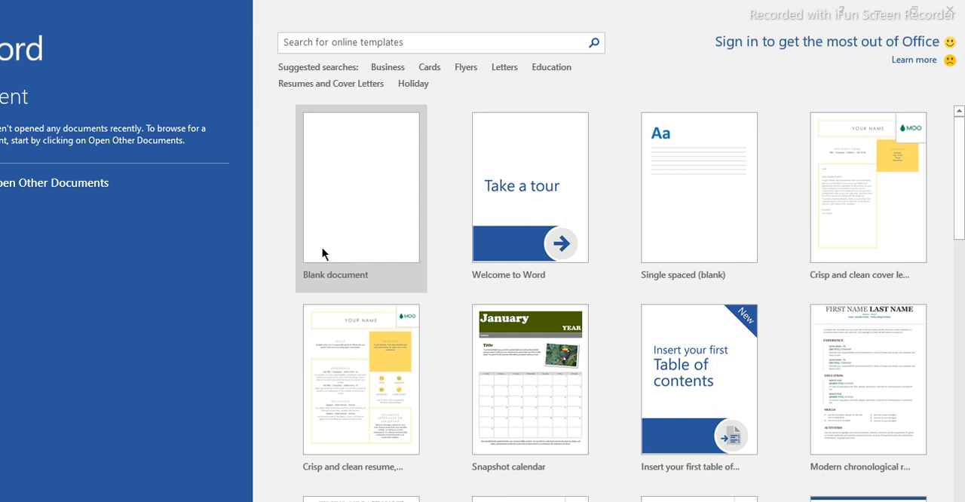
mouse_move(325, 253)
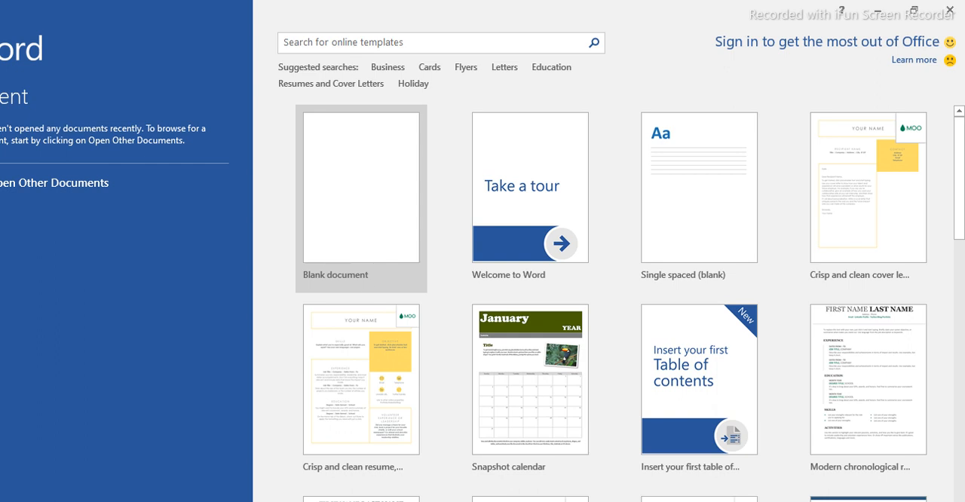
mouse_move(336, 229)
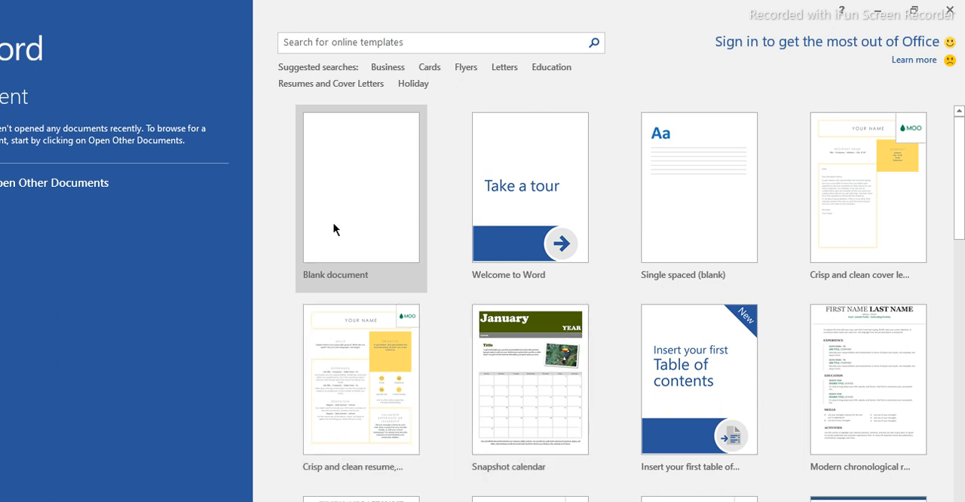
mouse_move(335, 227)
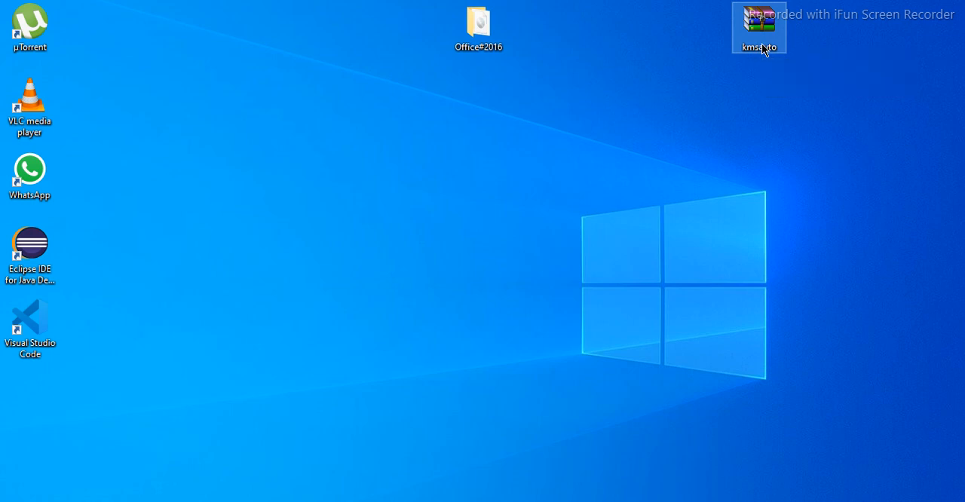
Extract the kmsauto archive to the desktop and open the KMSAuto Net 2015 Portable folder
right_click(759, 28)
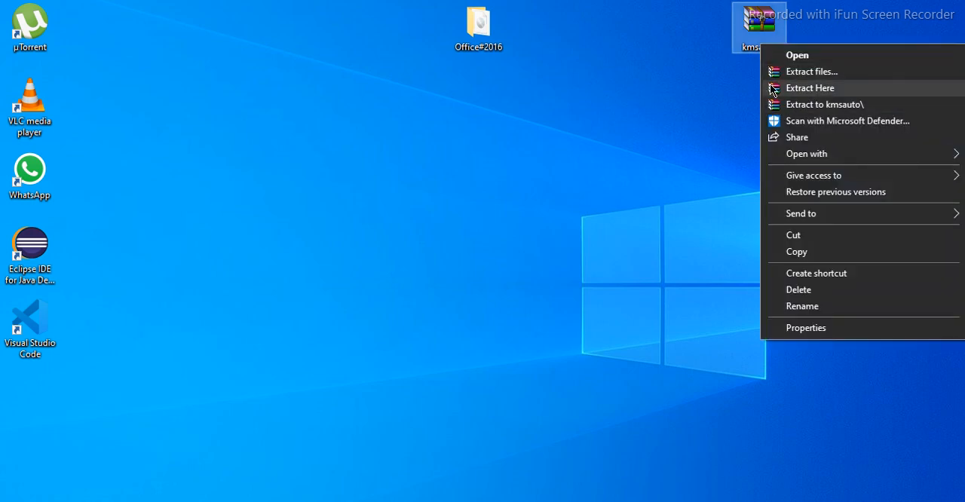
left_click(810, 88)
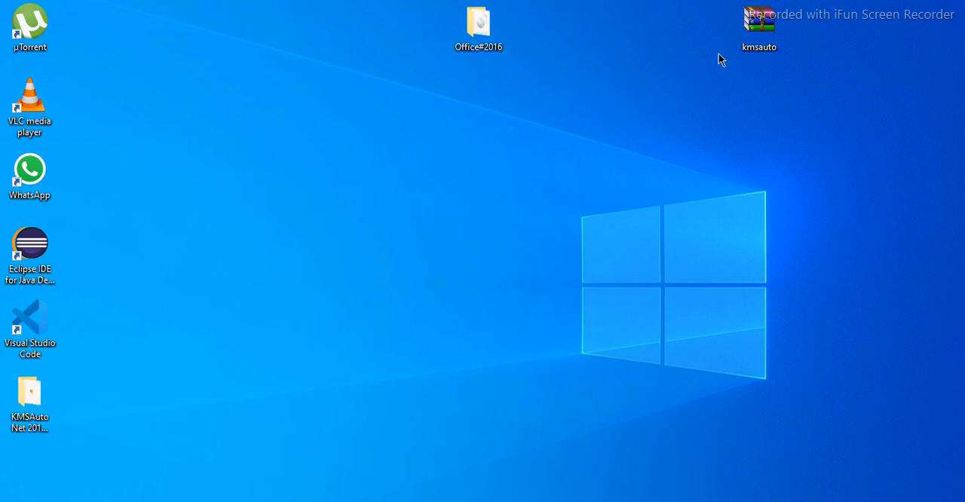
left_click(759, 28)
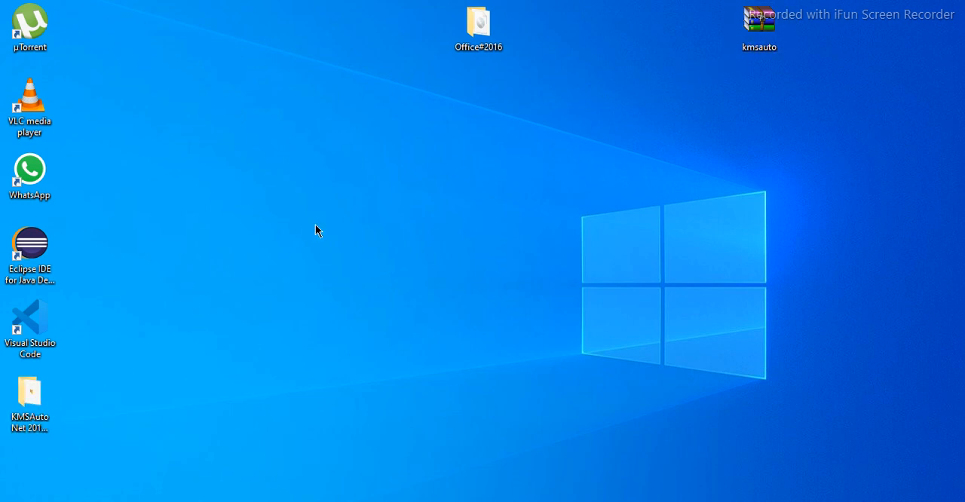
double_click(29, 392)
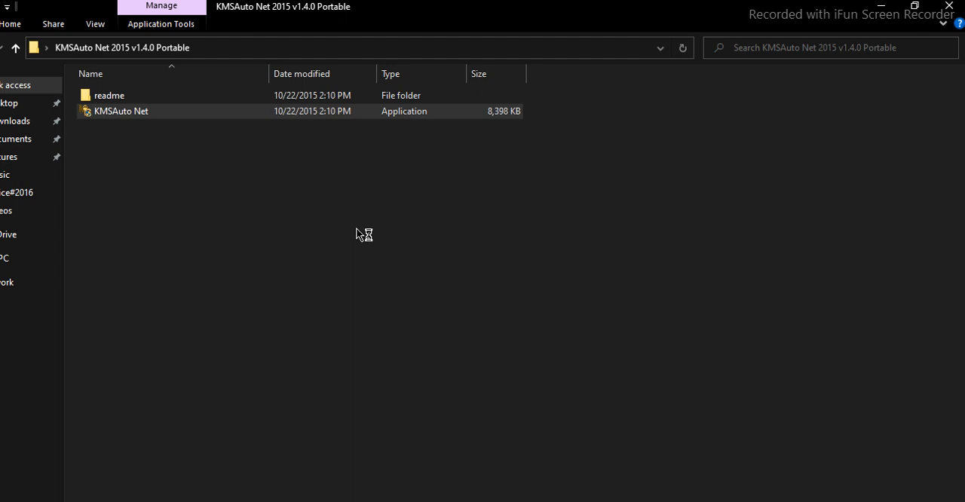
Run KMSAuto Net.exe and show its Windows and Office activation options
double_click(121, 111)
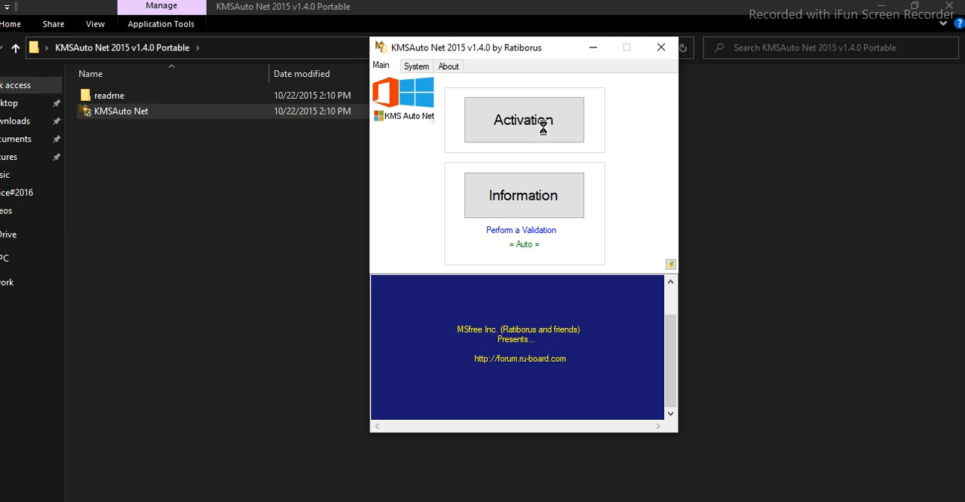
left_click(523, 119)
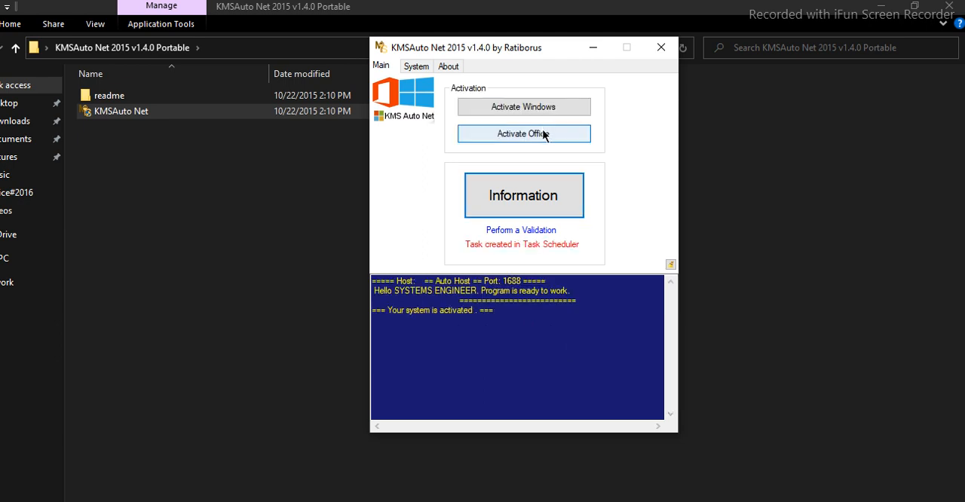
mouse_move(523, 205)
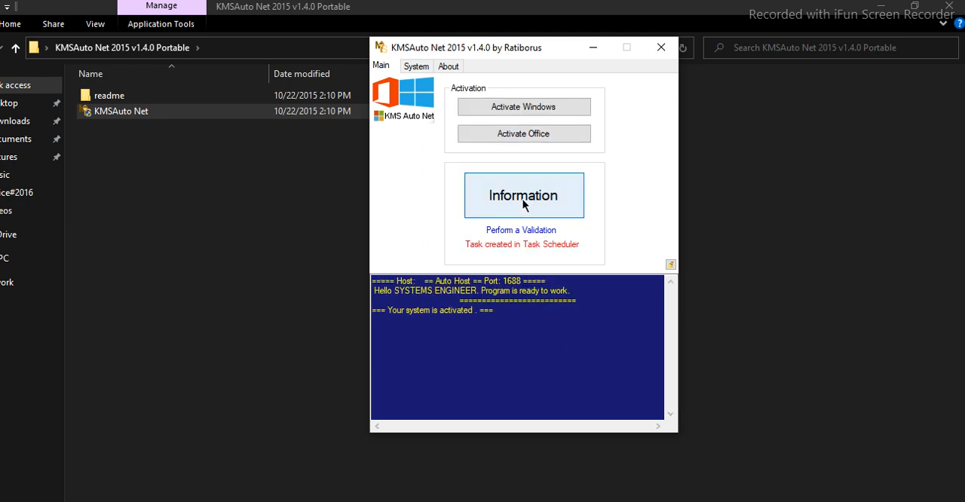
mouse_move(539, 103)
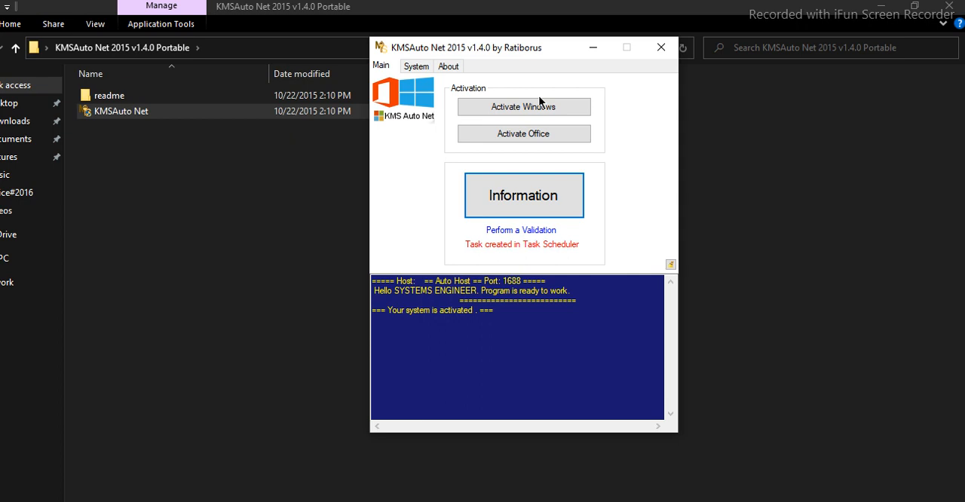
mouse_move(523, 133)
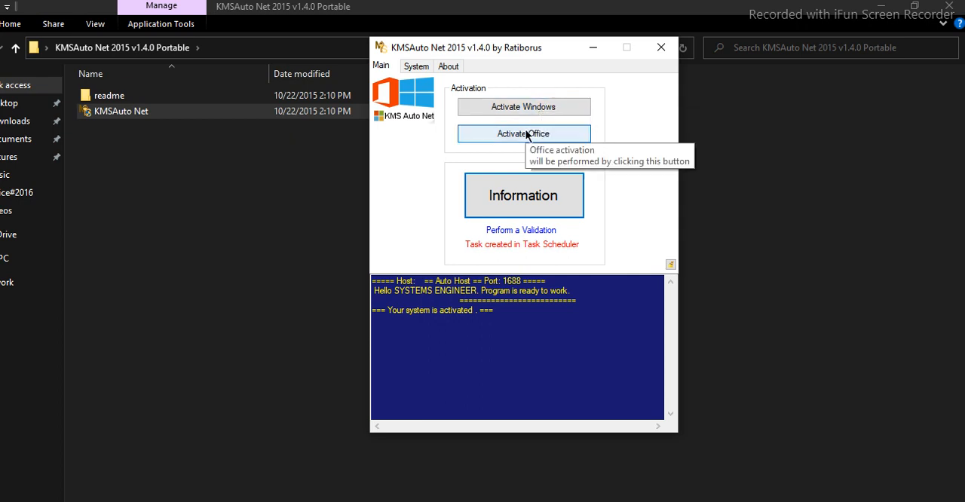
mouse_move(523, 107)
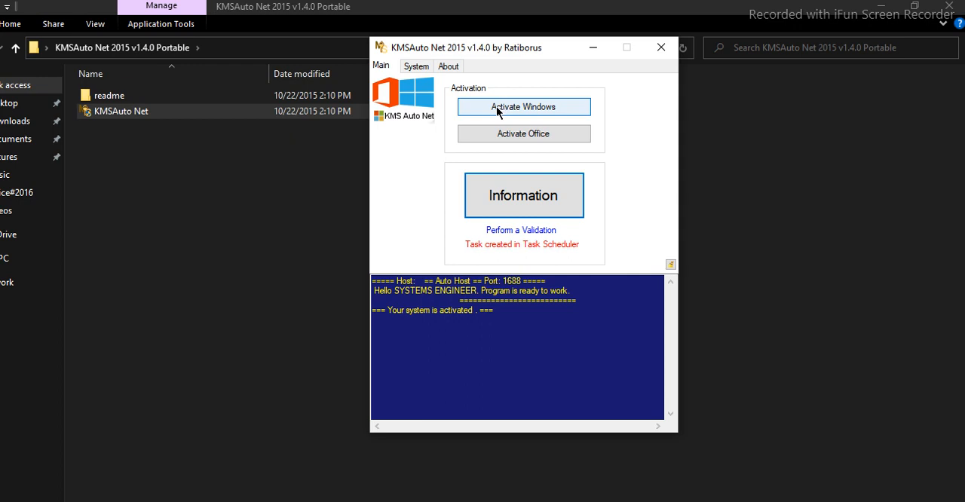
mouse_move(523, 133)
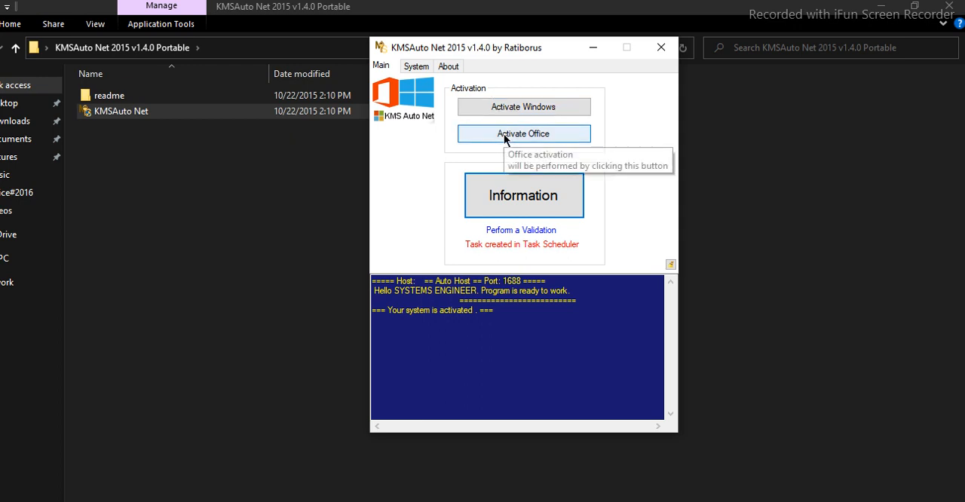
Activate Office until 'Product successfully activated' appears, then close KMSAuto Net
left_click(523, 133)
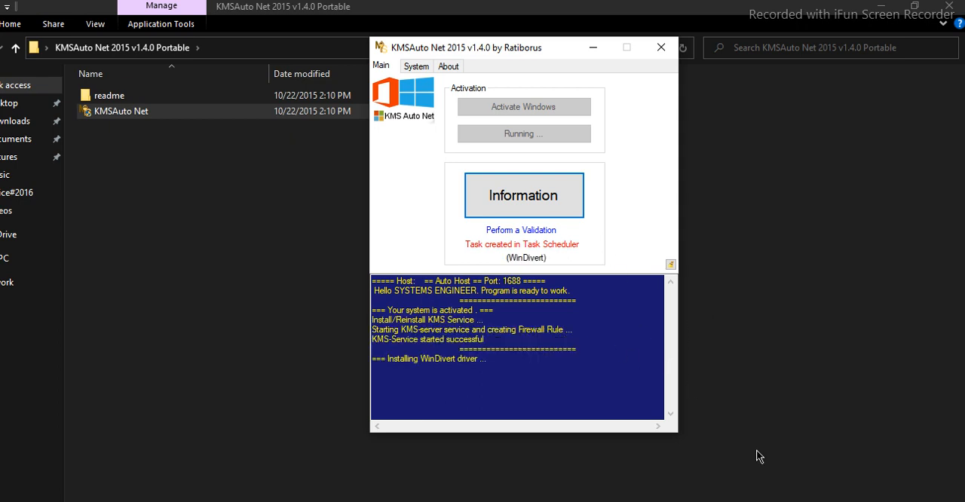
mouse_move(584, 370)
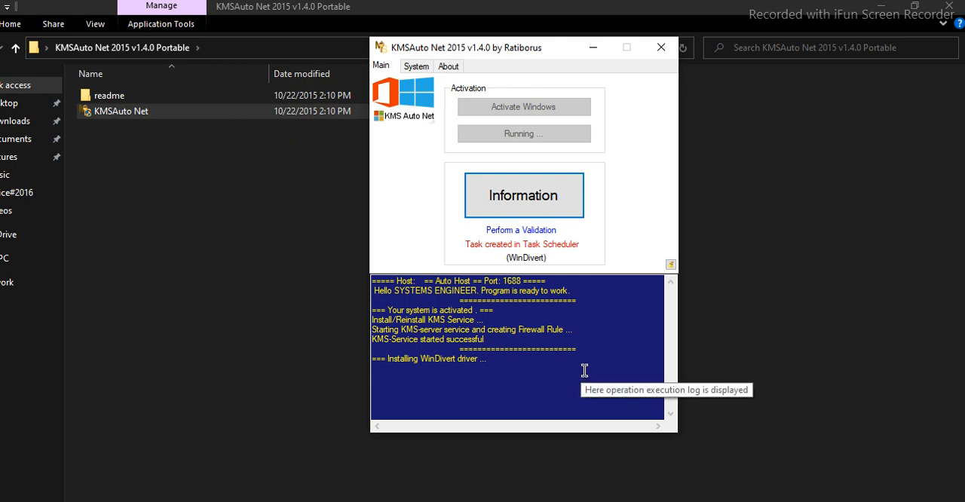
mouse_move(583, 368)
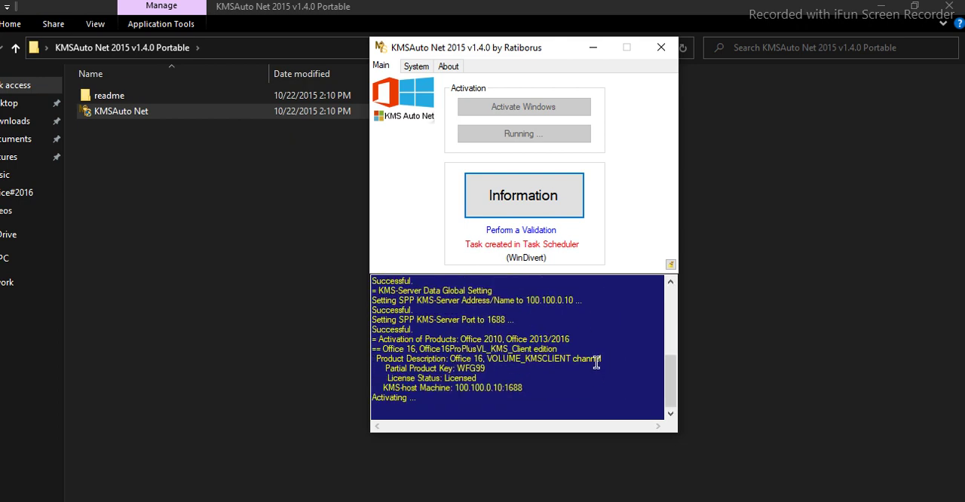
mouse_move(633, 377)
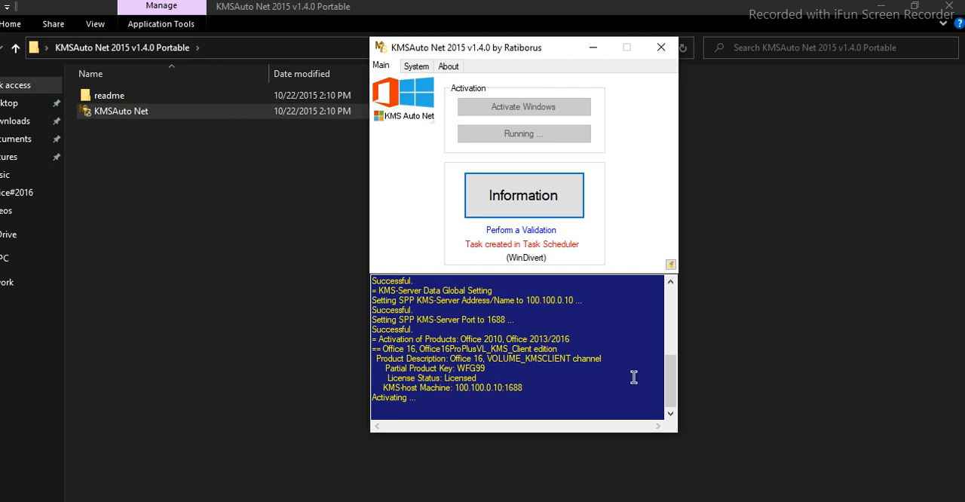
mouse_move(560, 362)
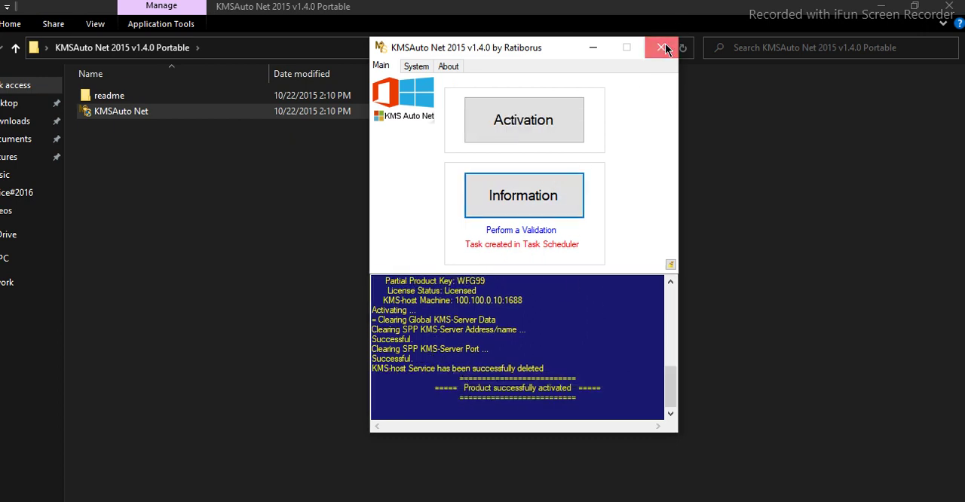
left_click(661, 48)
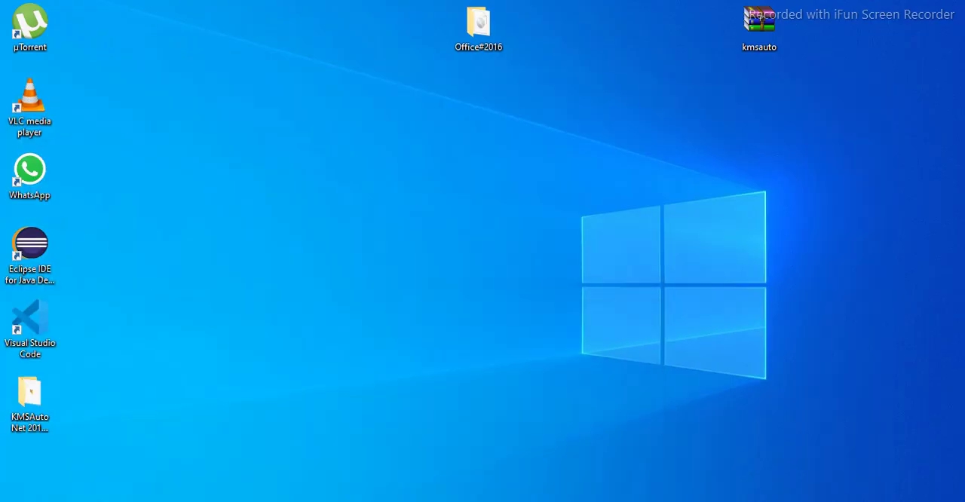
Launch Word 2016 and create Document1 from Blank document
double_click(29, 392)
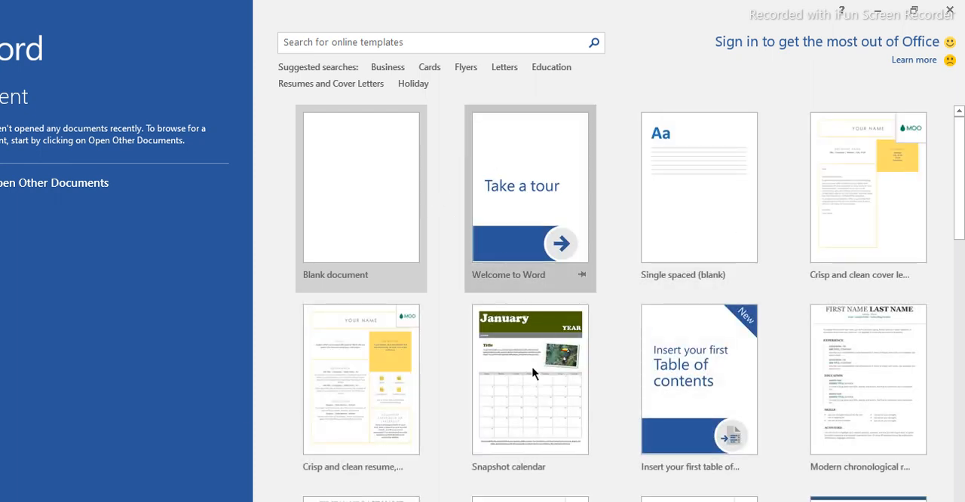
left_click(360, 187)
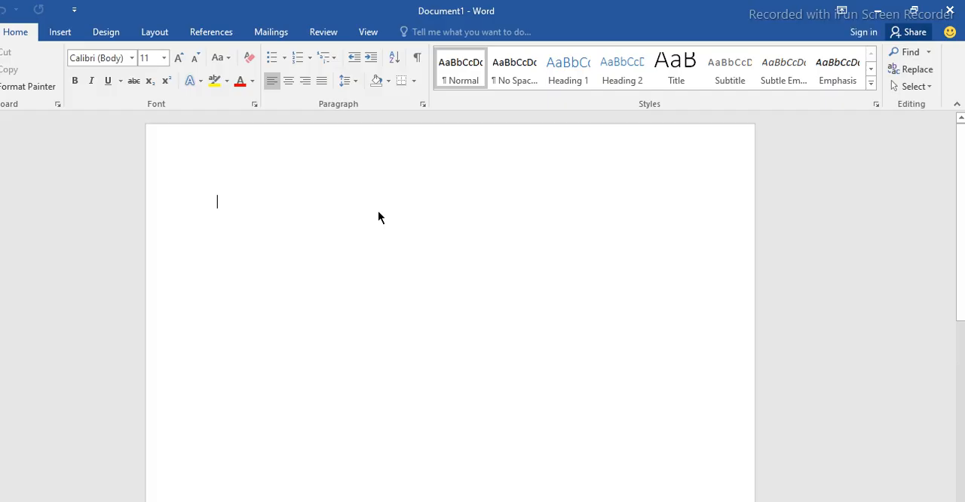